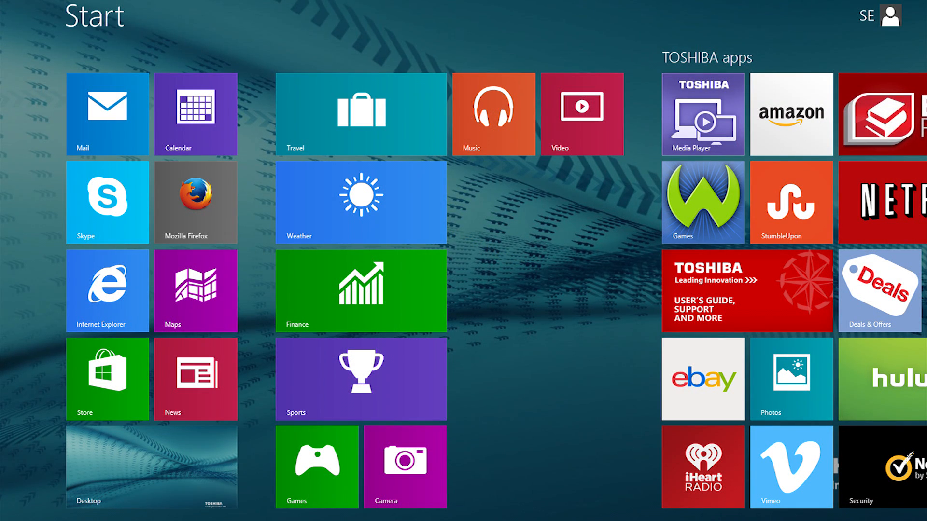
Search the Start screen for 'service station' and launch the Service Station result
text(service station)
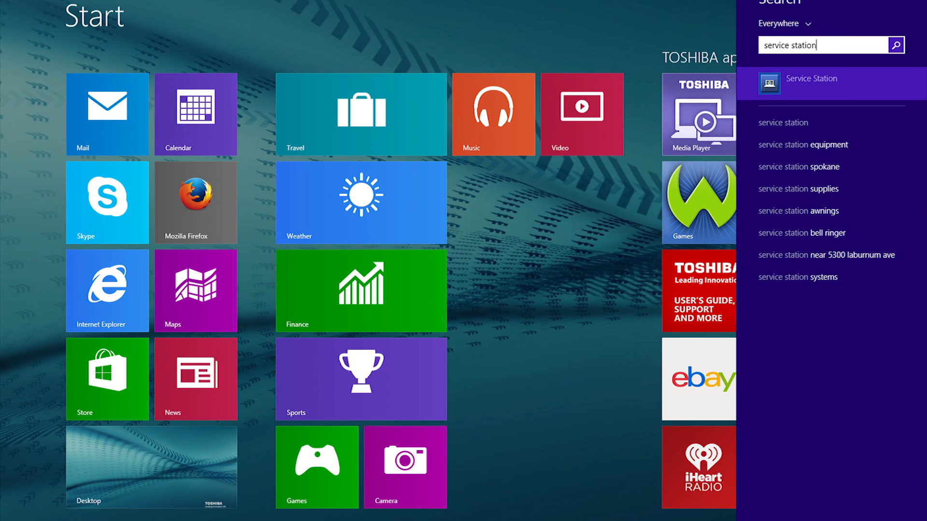
click(812, 80)
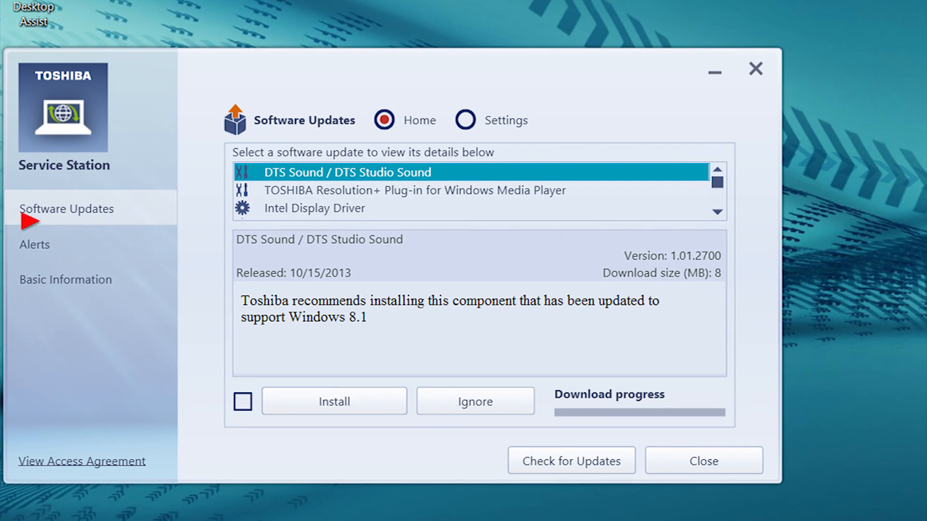
mouse_move(487, 461)
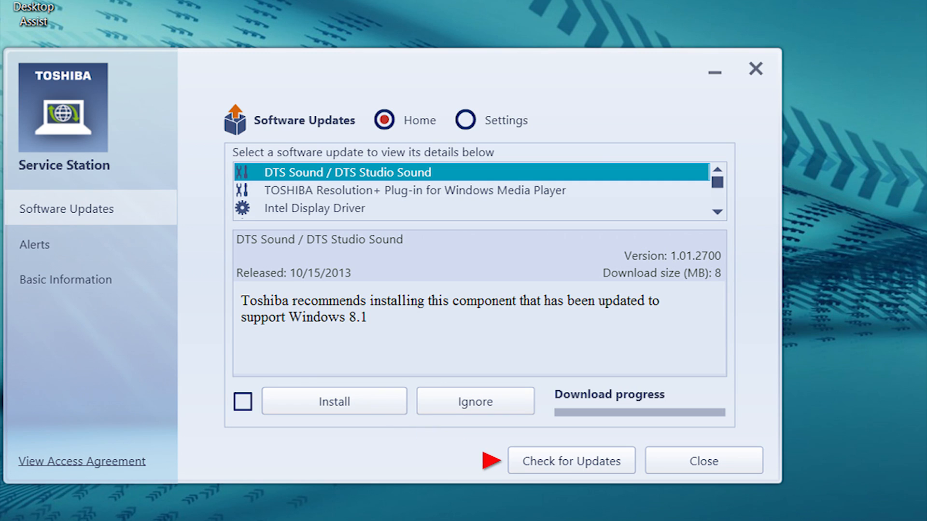
mouse_move(571, 460)
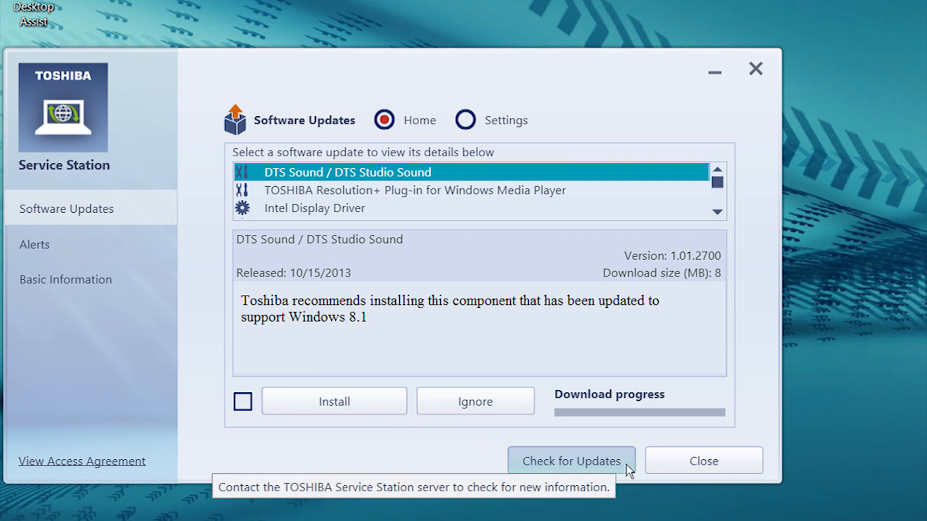
click(242, 402)
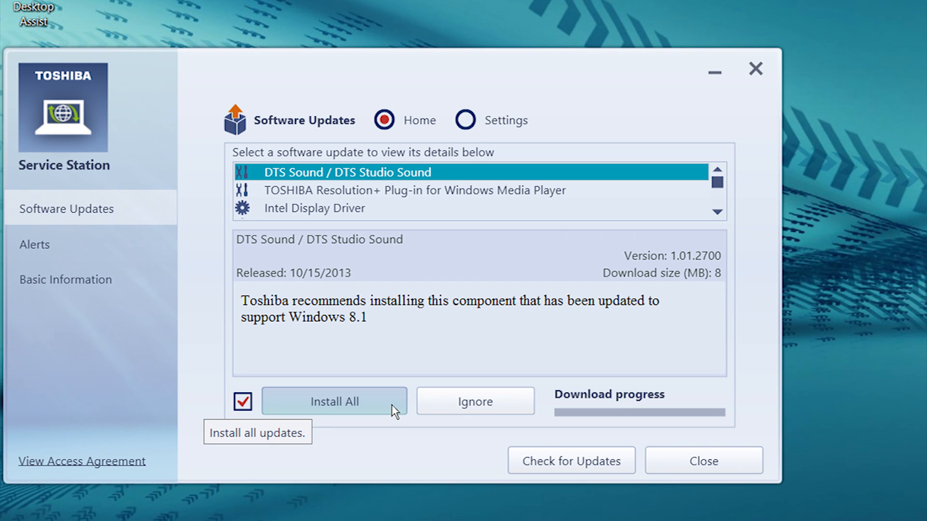
Start Install All for every listed update and confirm Yes to continue
click(333, 401)
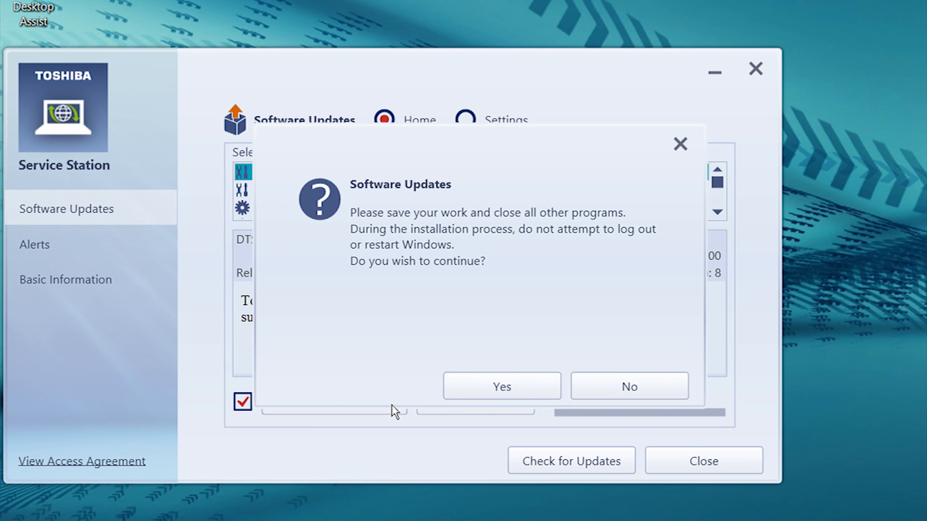
click(502, 387)
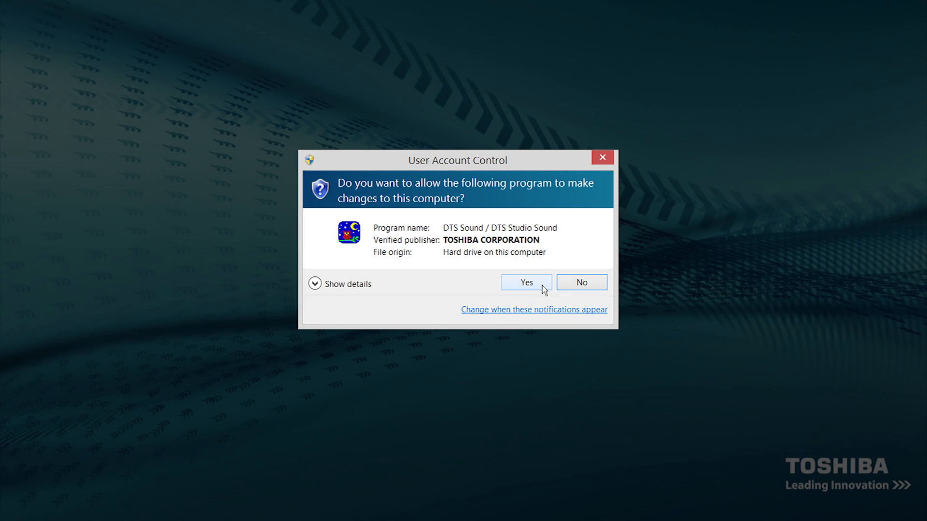
Answer Yes so the DTS Sound installer may make changes to this computer
click(525, 282)
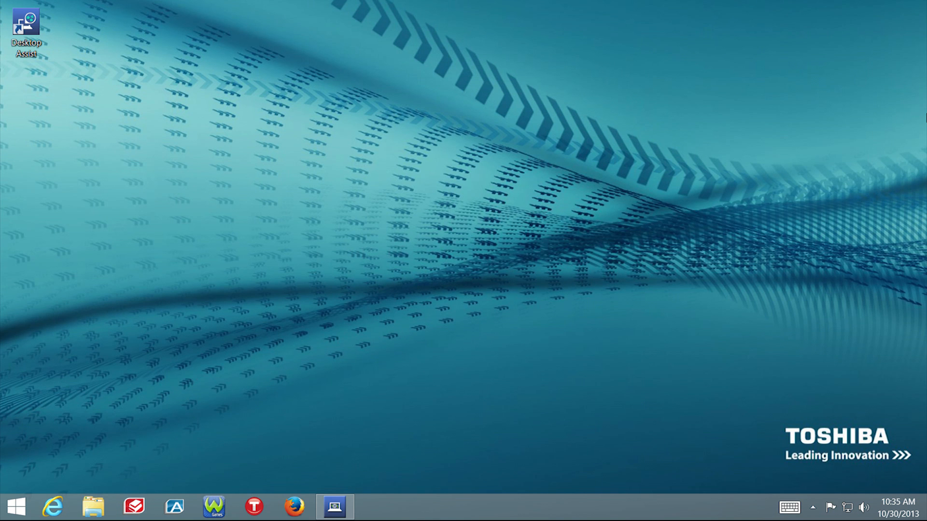
Restore Service Station from the taskbar, now reporting no software updates available
click(334, 507)
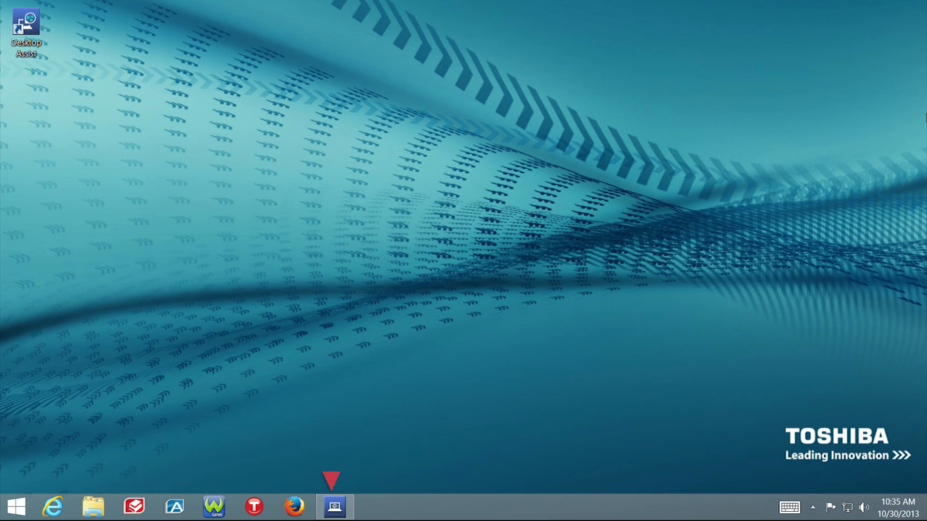
click(334, 507)
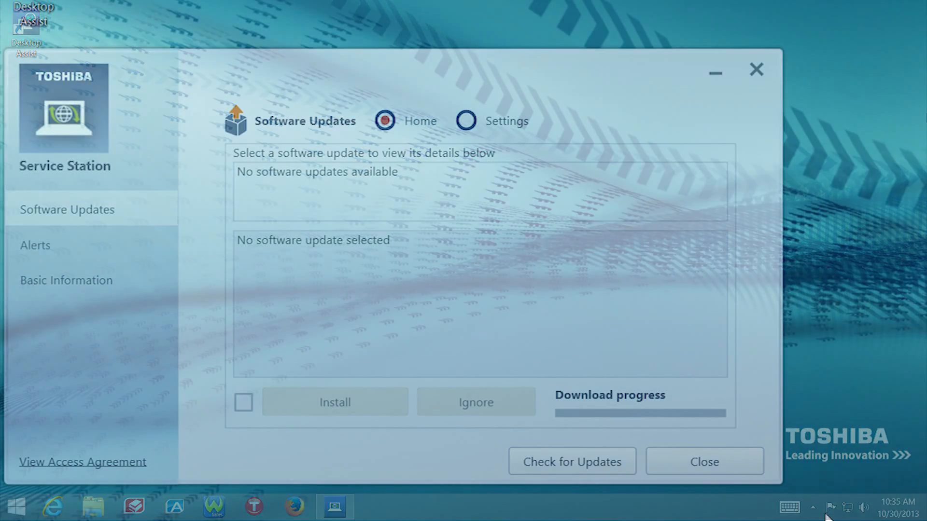